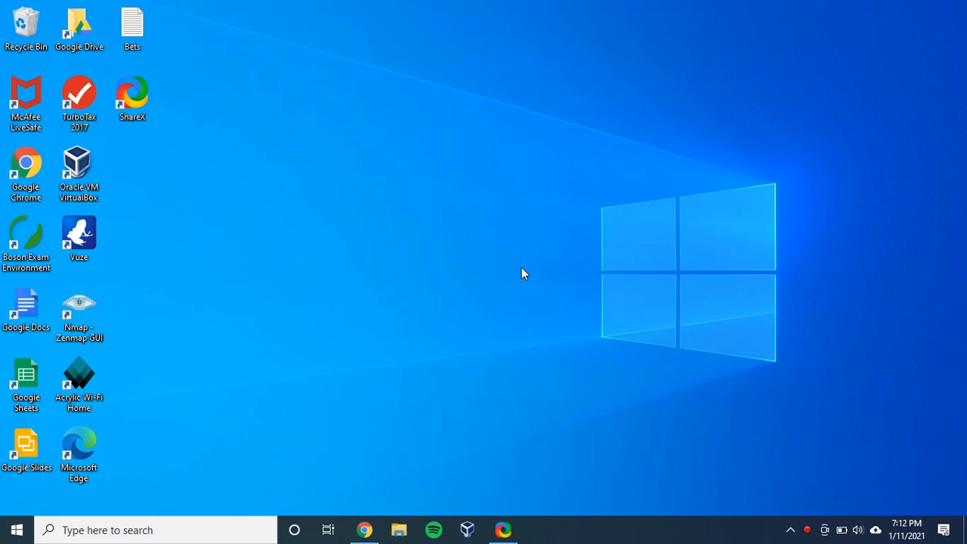
mouse_move(155, 529)
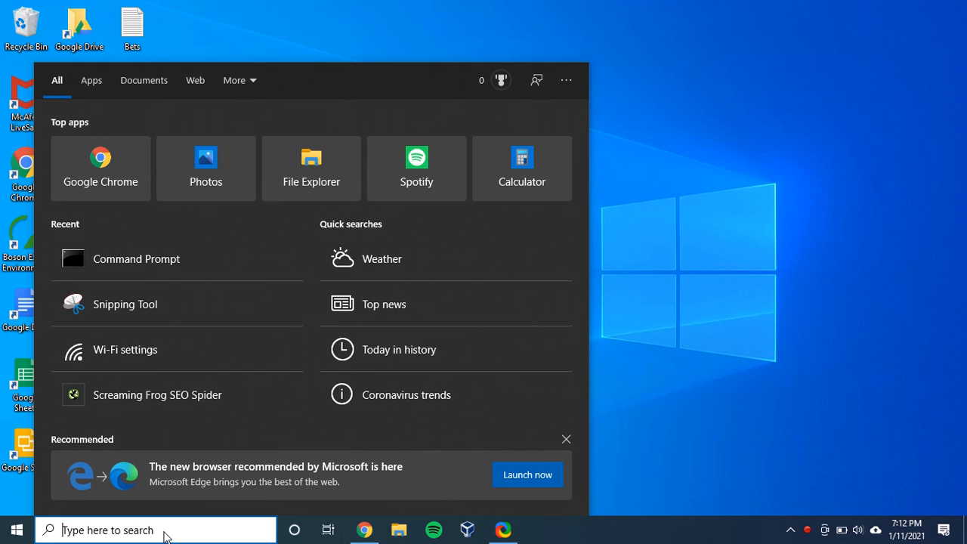
- Search Windows for 'cmd' so Command Prompt appears as the best match
type("cmd")
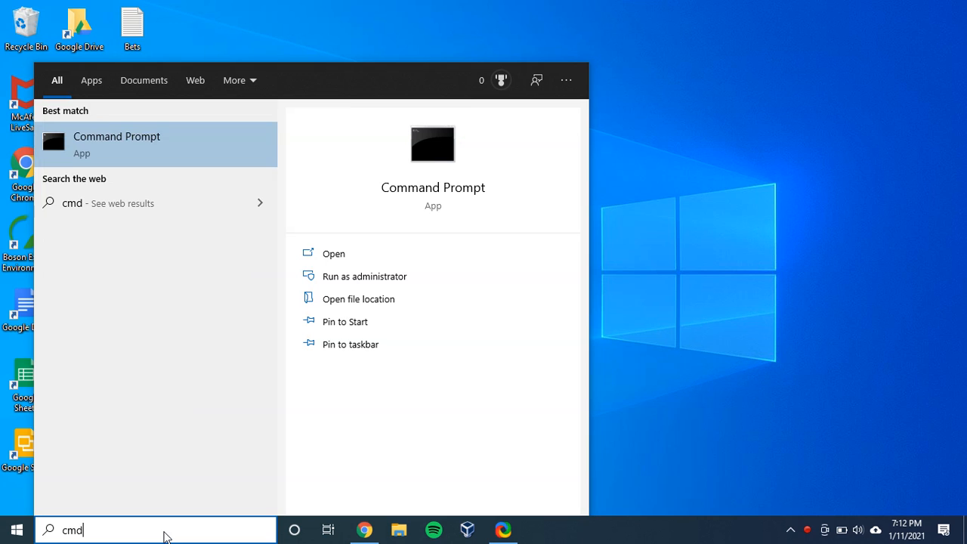
mouse_move(160, 152)
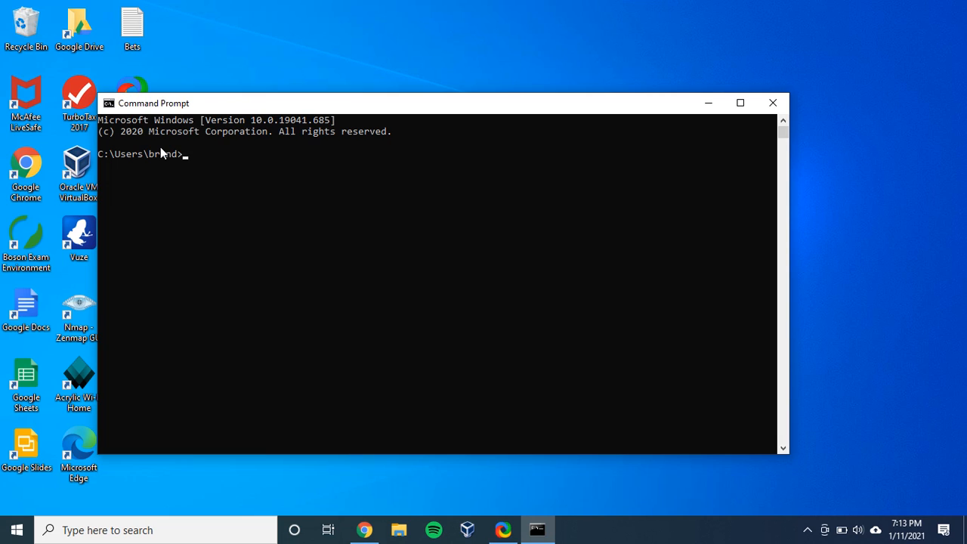
- Enter 'ping google.com' at the Command Prompt without running it yet
type("p")
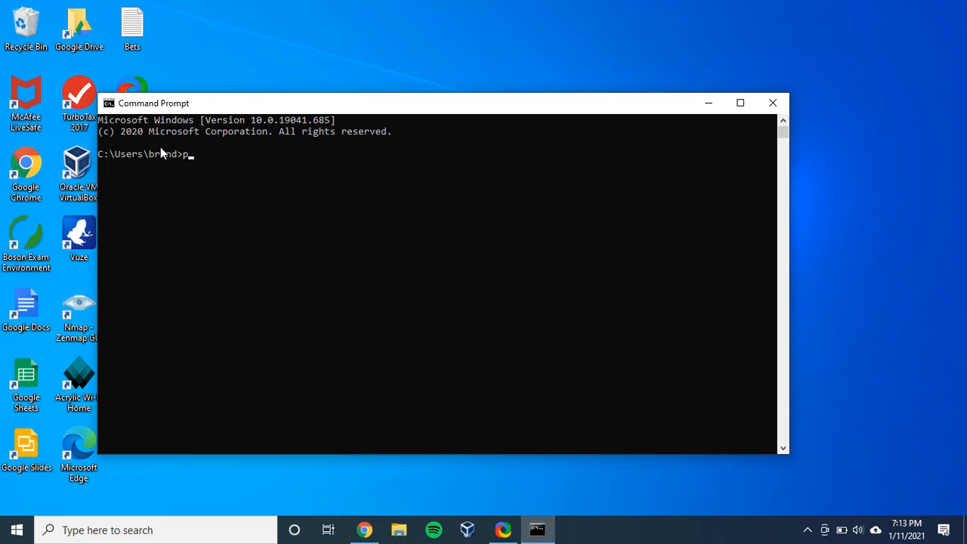
type("ing g")
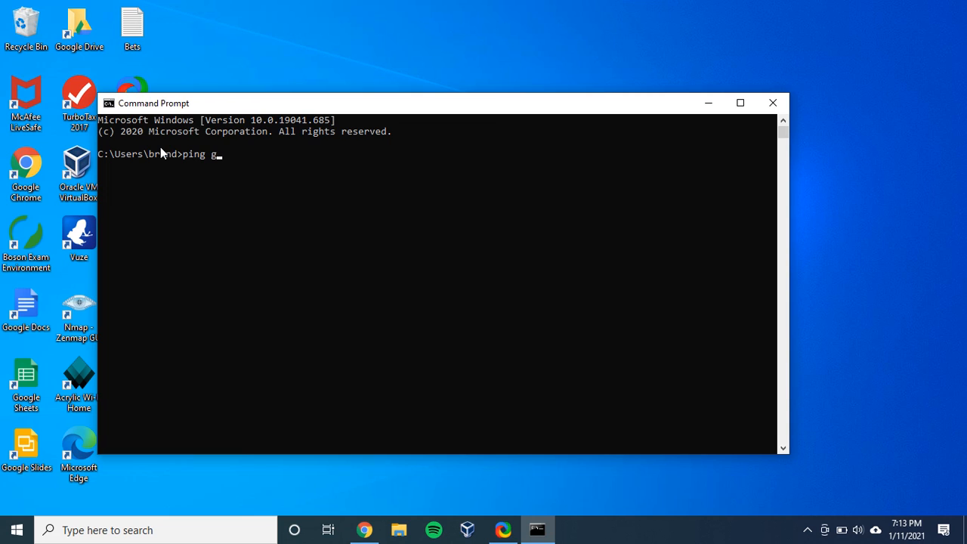
type("oogle.com")
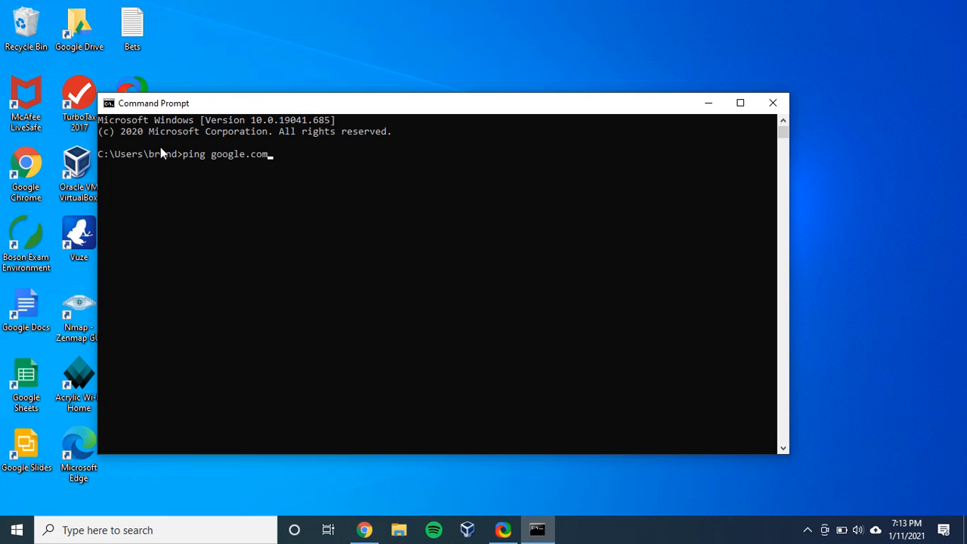
- Run ping google.com, getting four replies, 0% loss and a 26 ms average
key("Return")
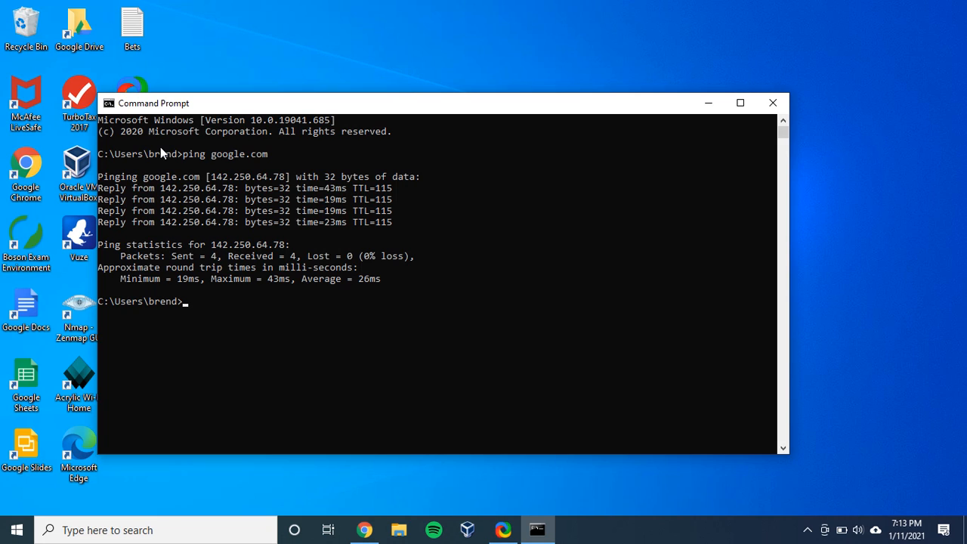
mouse_move(386, 199)
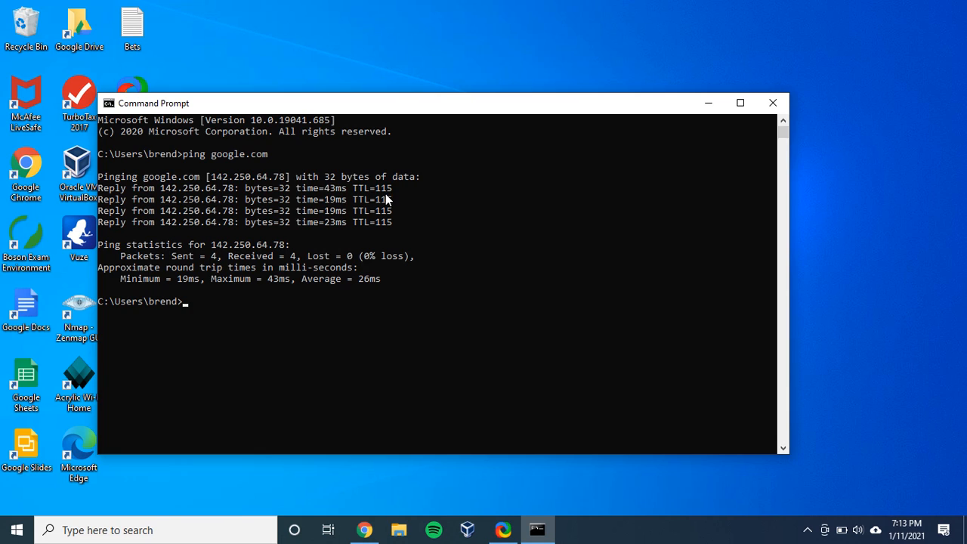
mouse_move(385, 230)
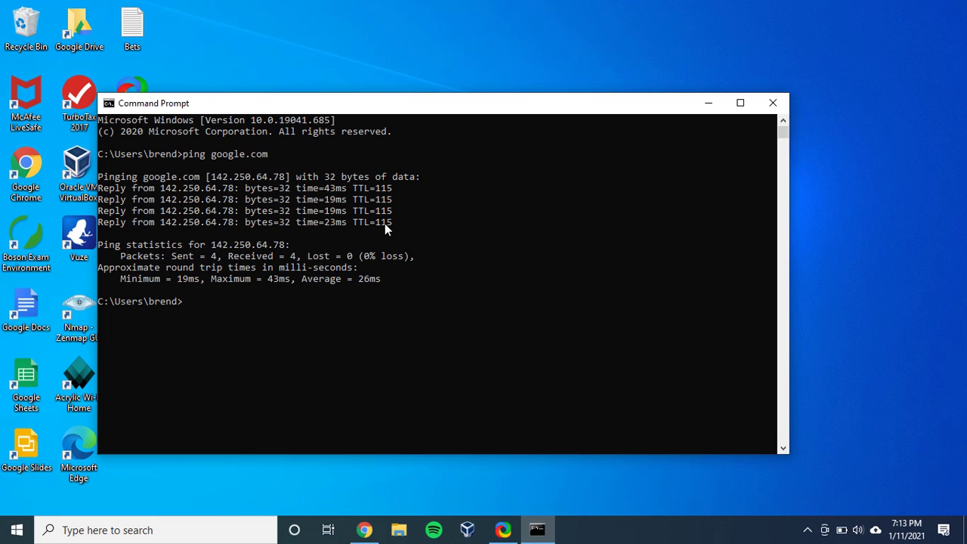
mouse_move(332, 192)
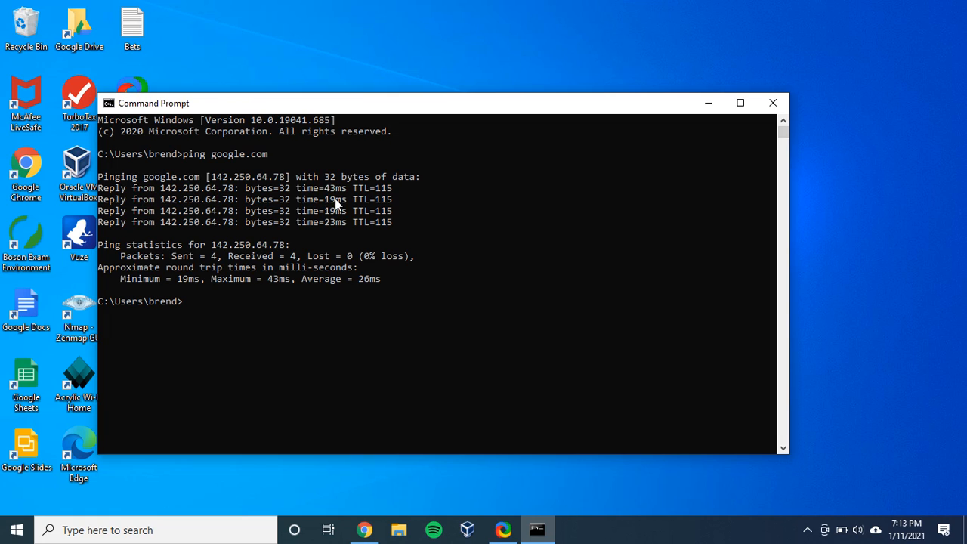
mouse_move(323, 235)
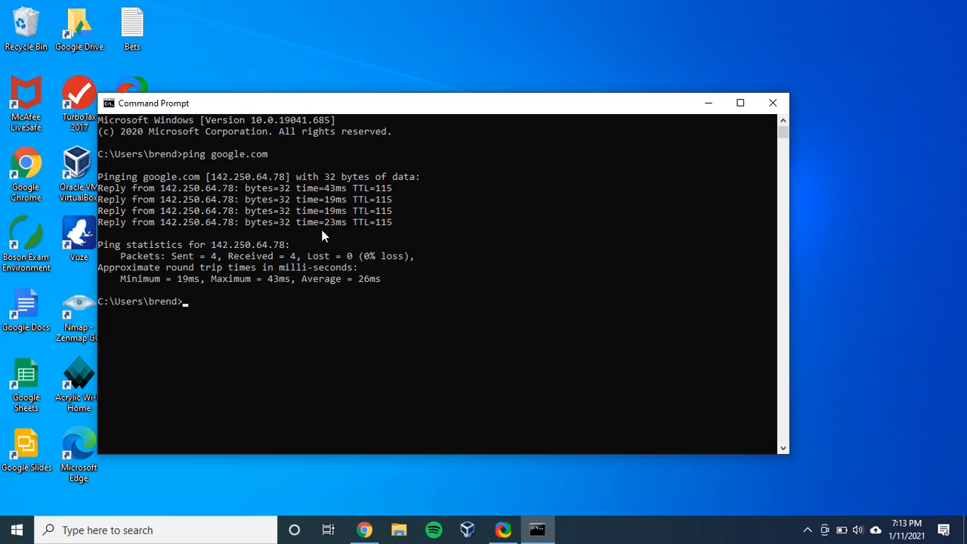
mouse_move(143, 283)
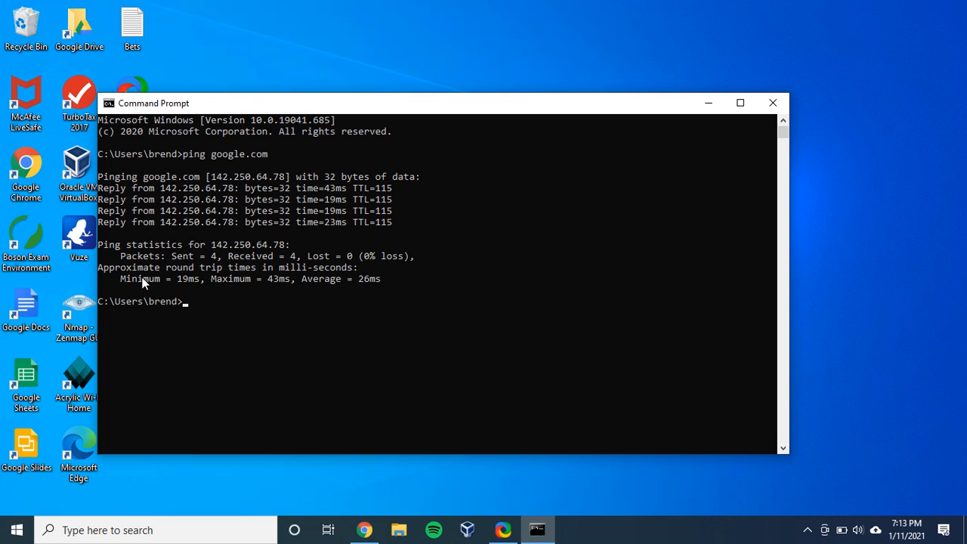
mouse_move(340, 278)
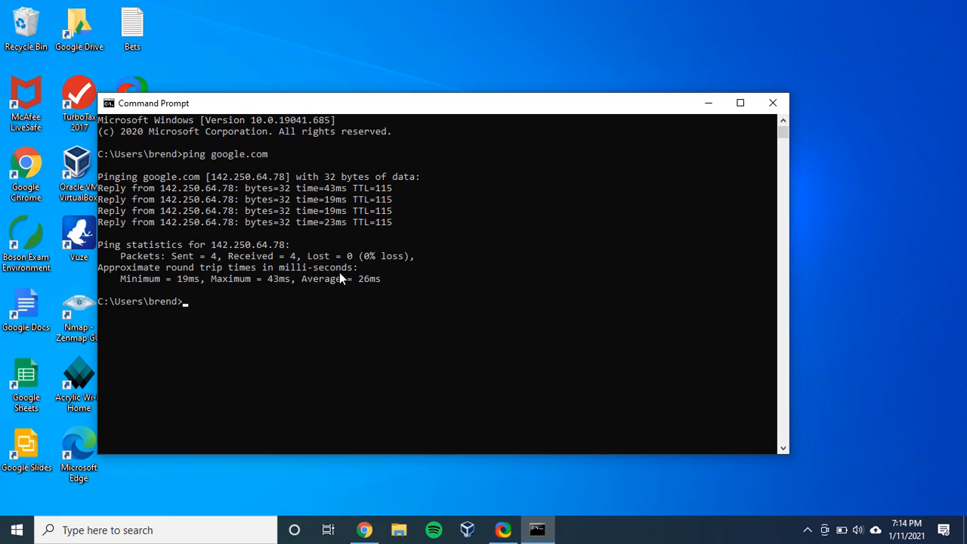
mouse_move(193, 287)
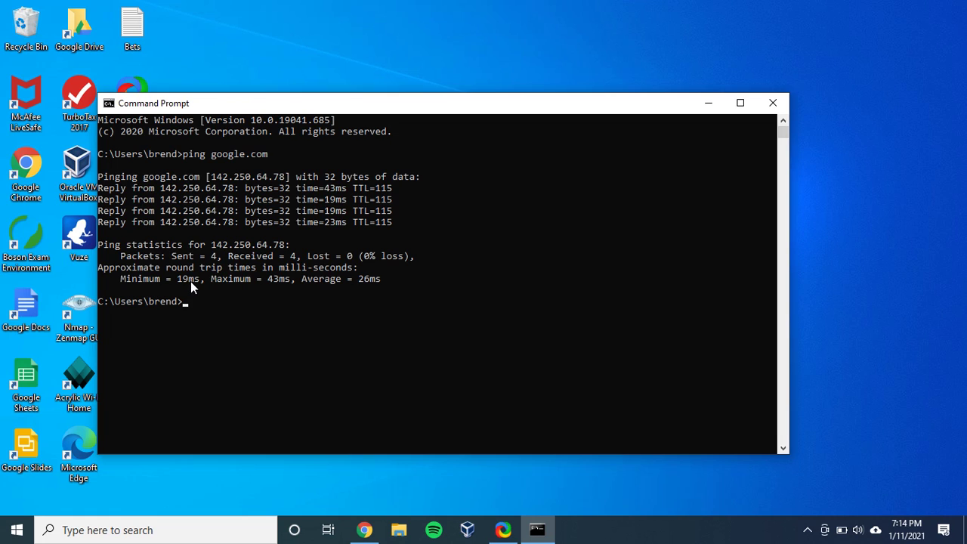
mouse_move(286, 289)
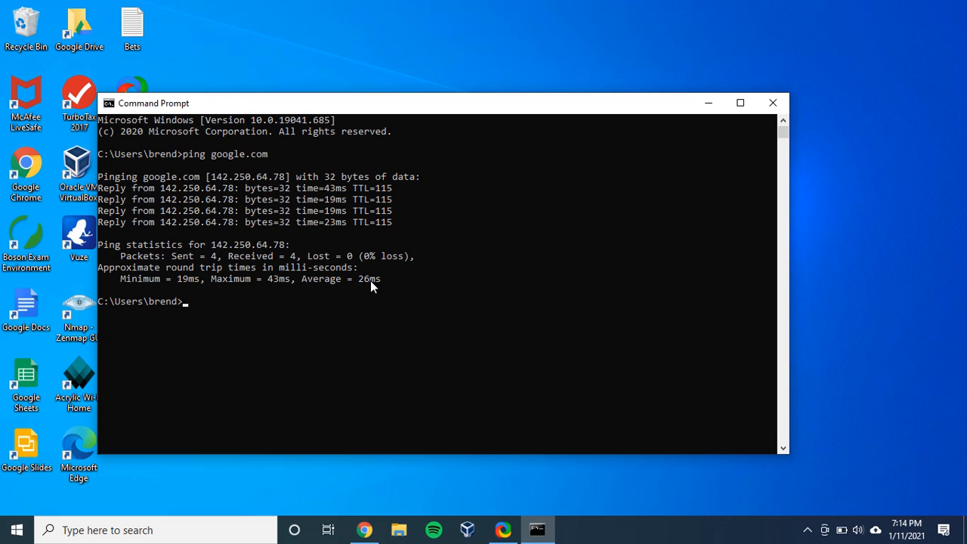
mouse_move(327, 302)
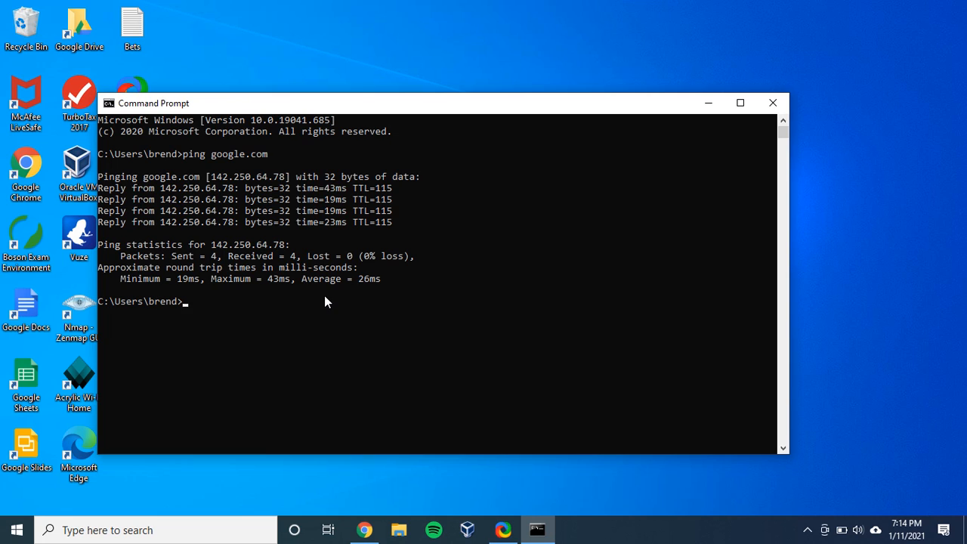
- Enter the ten-packet command 'ping -n 10 google.com' at the prompt
type("ping")
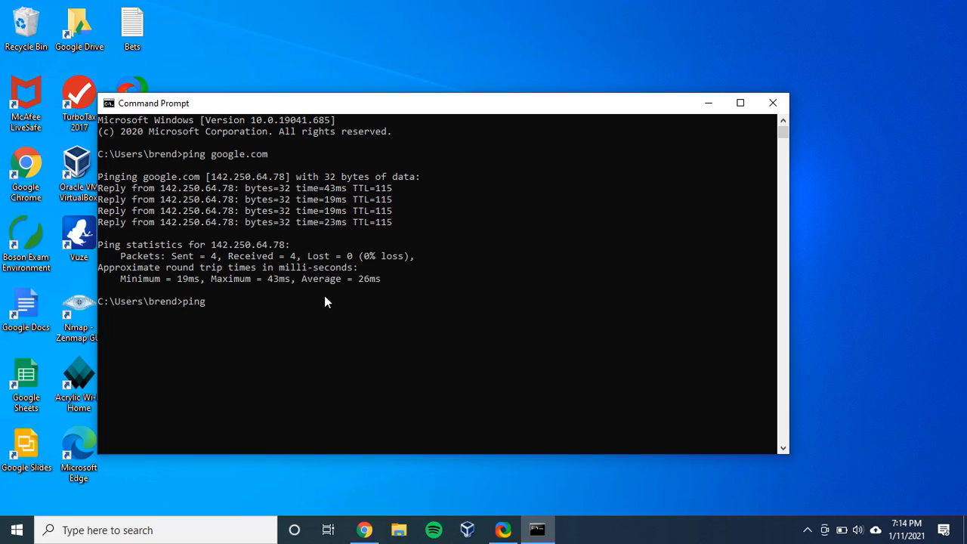
type("-n")
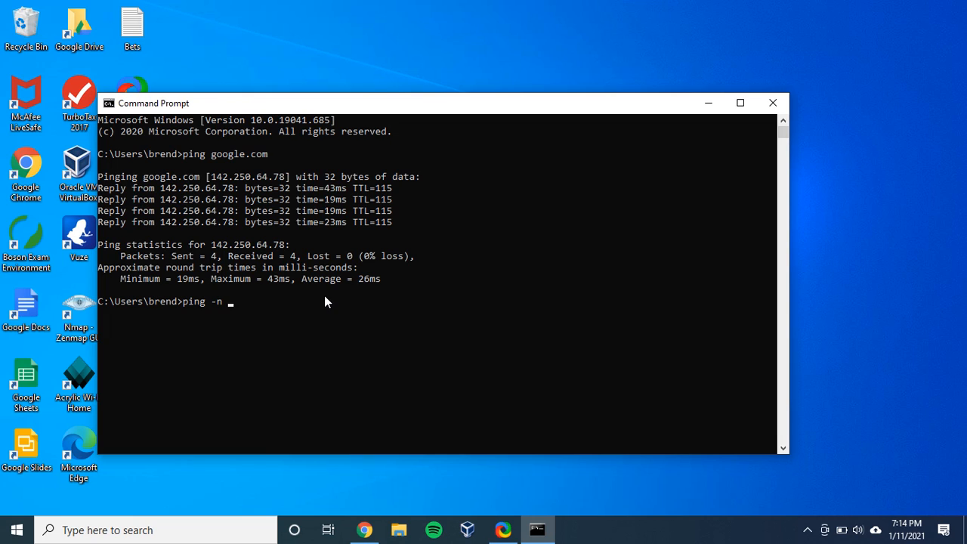
type("10")
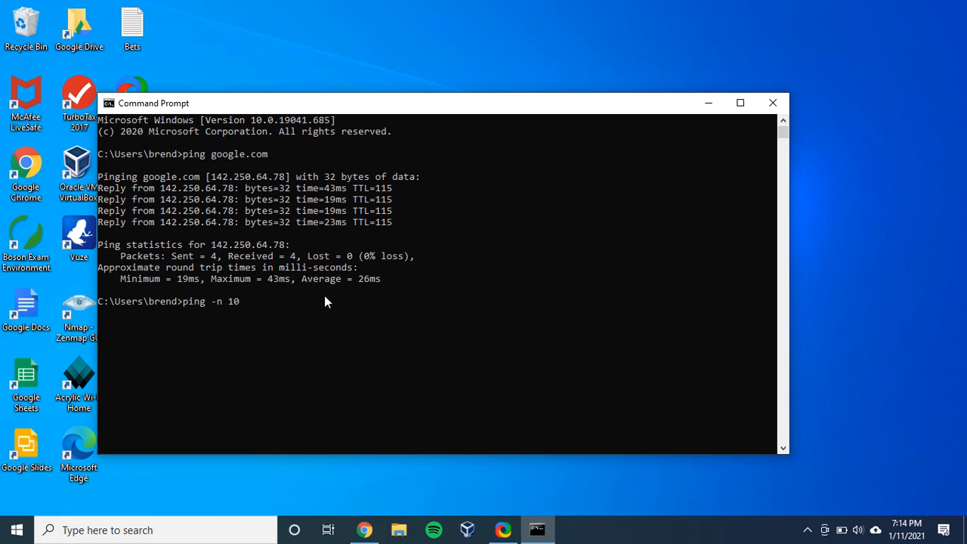
type("google.com")
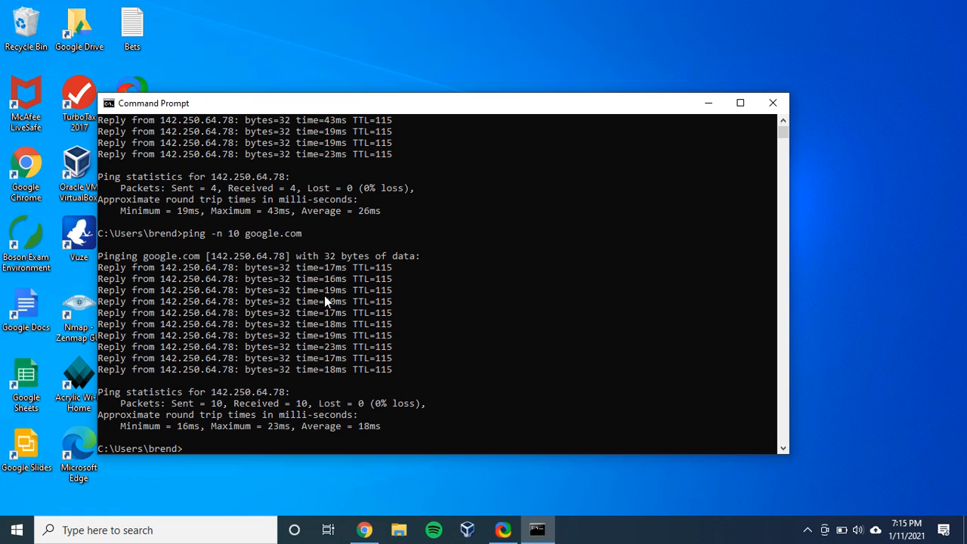
mouse_move(339, 436)
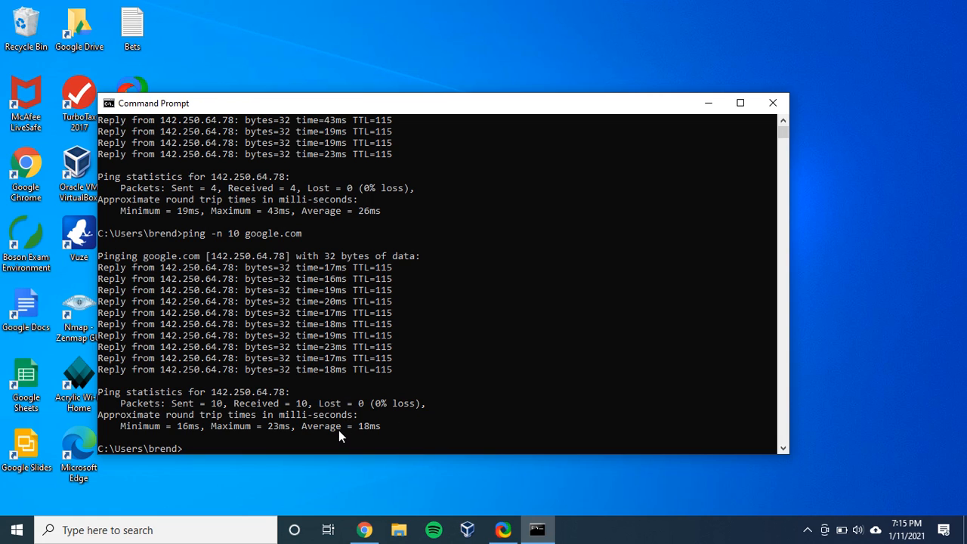
mouse_move(372, 430)
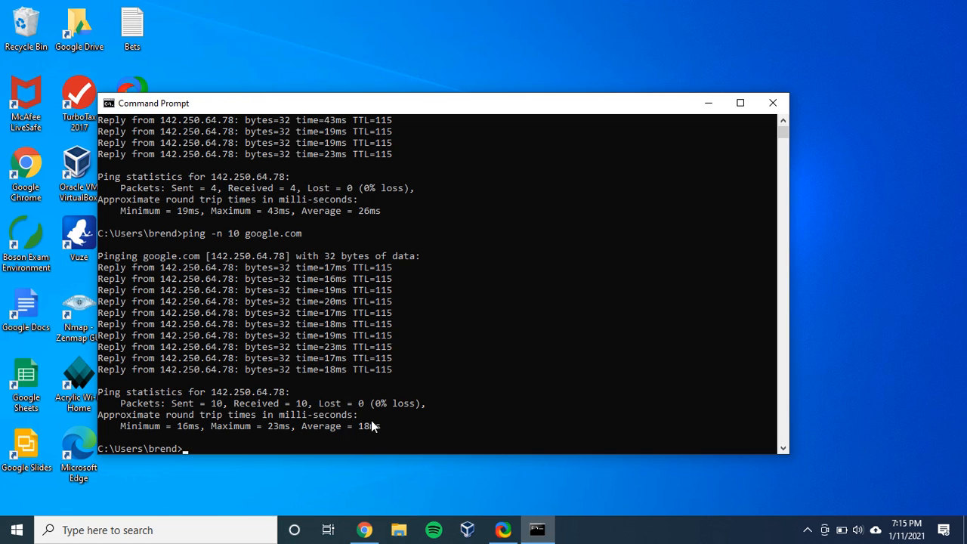
mouse_move(378, 433)
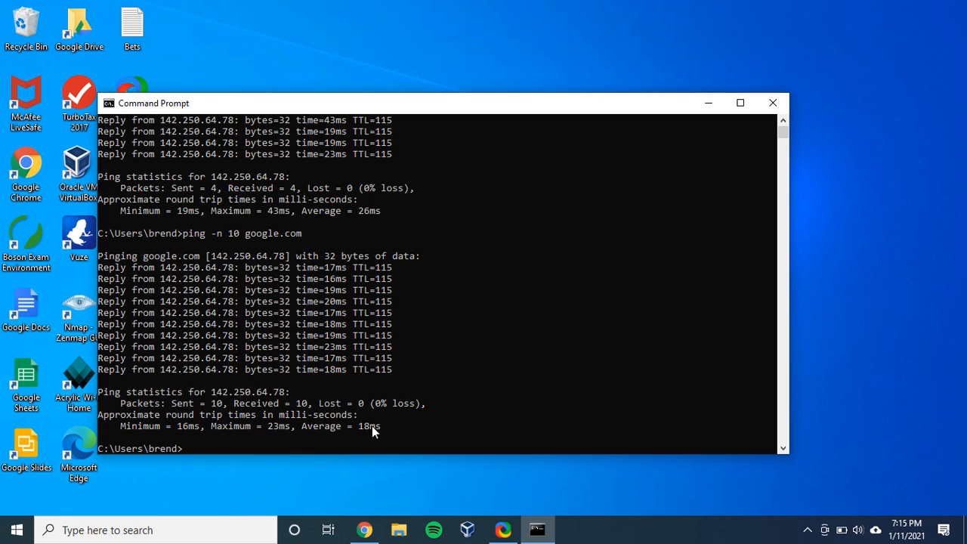
mouse_move(373, 427)
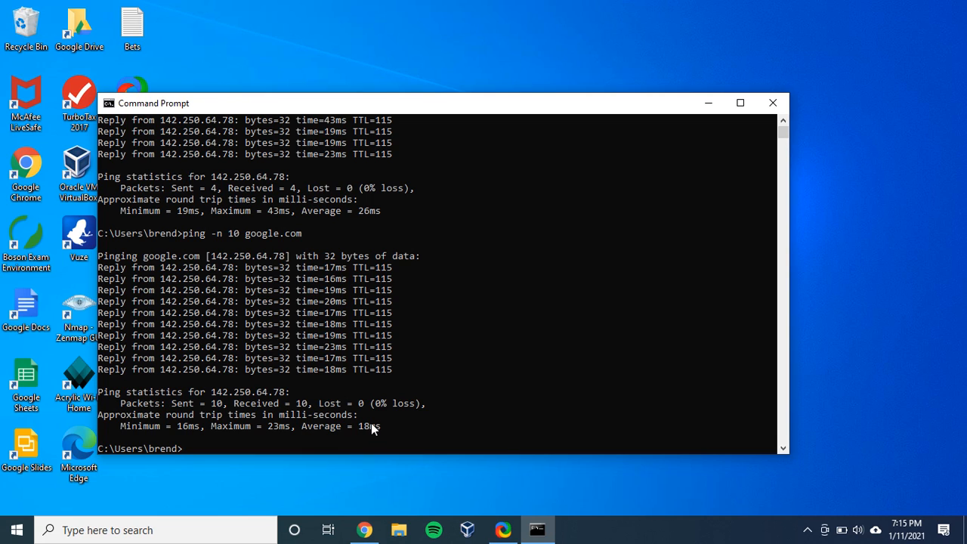
- Ping the router at 192.168.0.1, getting four replies, 0% loss, 7 ms average
type("ping")
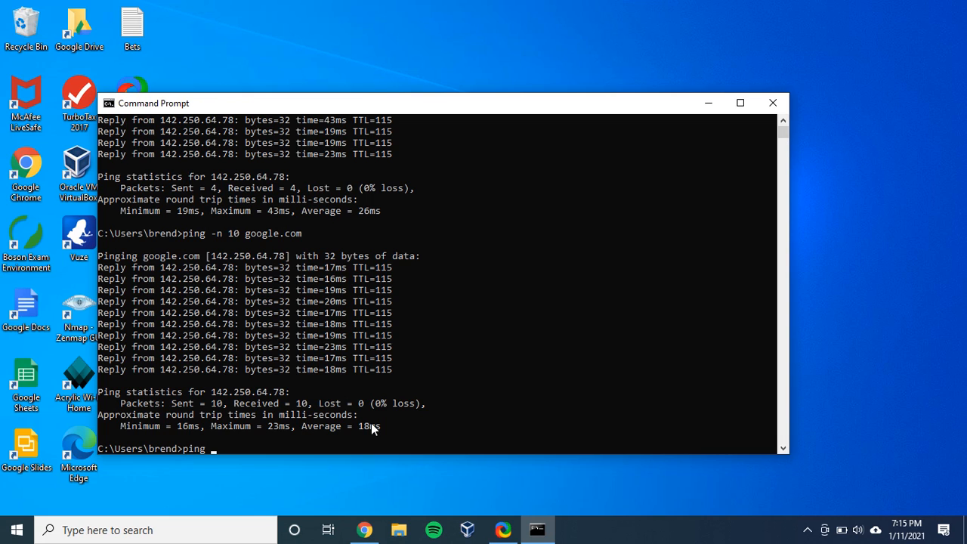
type("1")
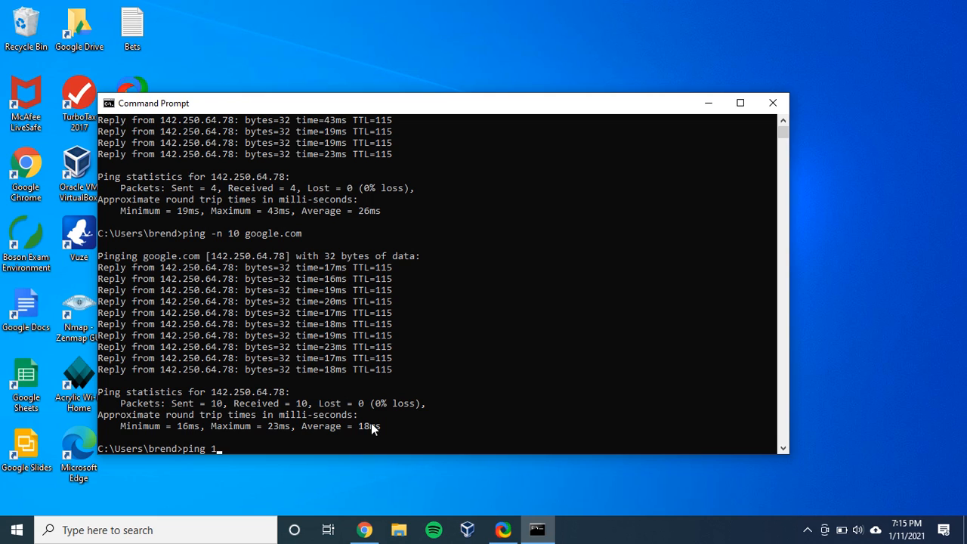
type("92.1")
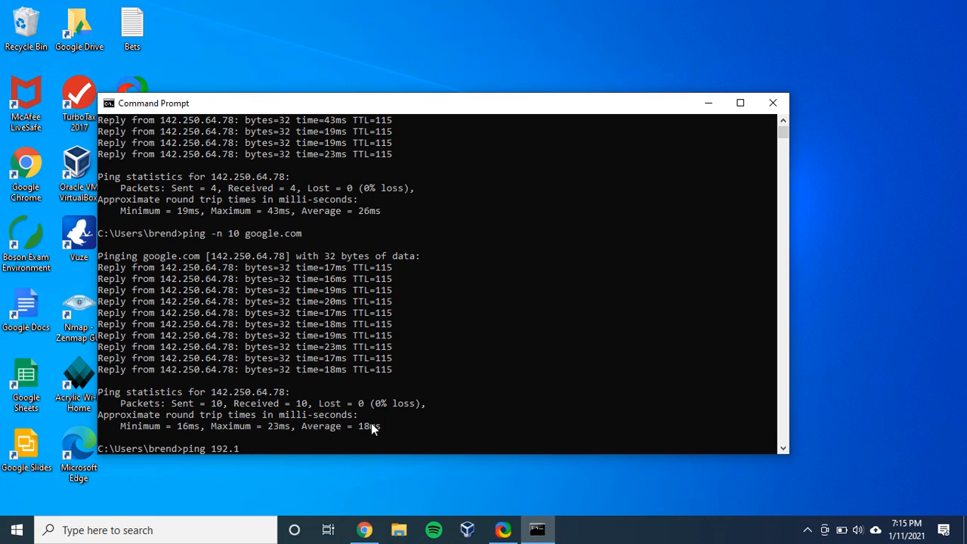
type("68.01")
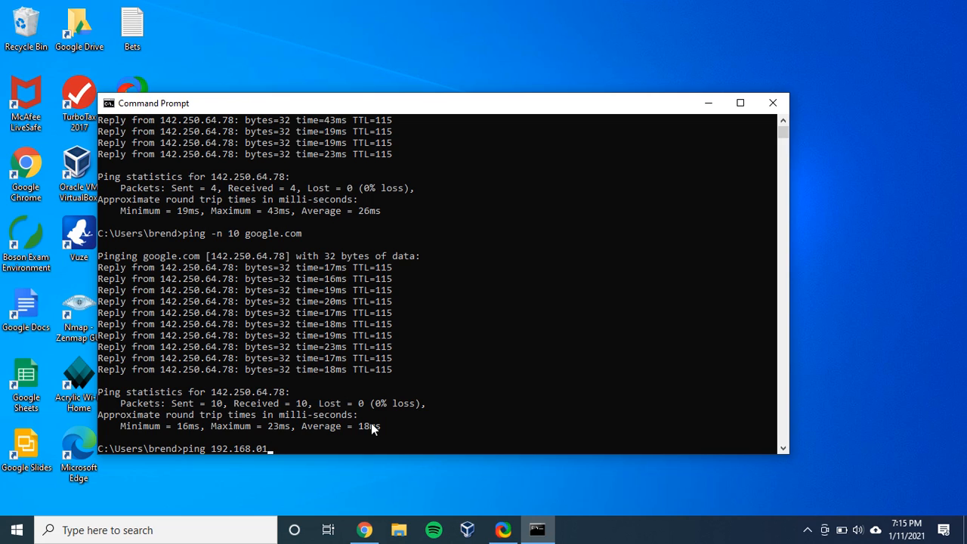
type("1")
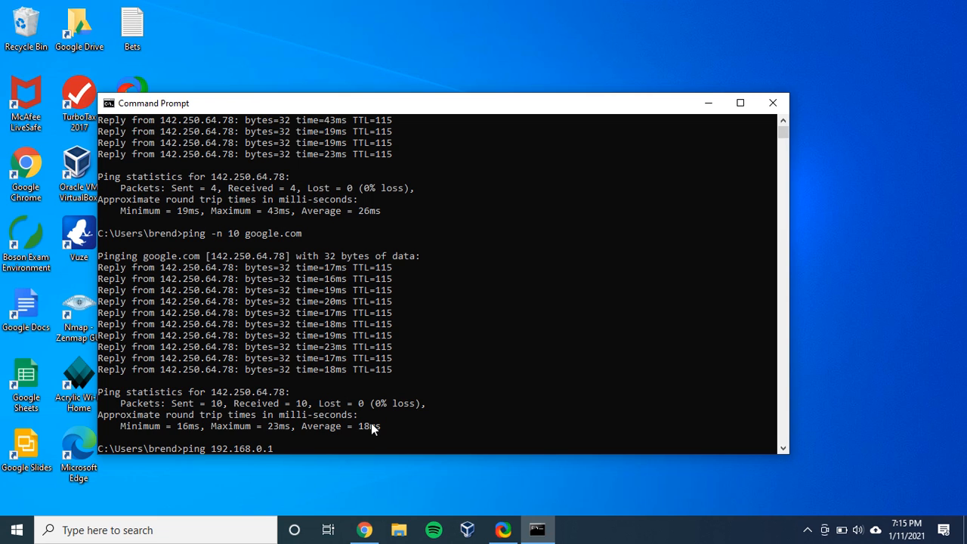
key("Return")
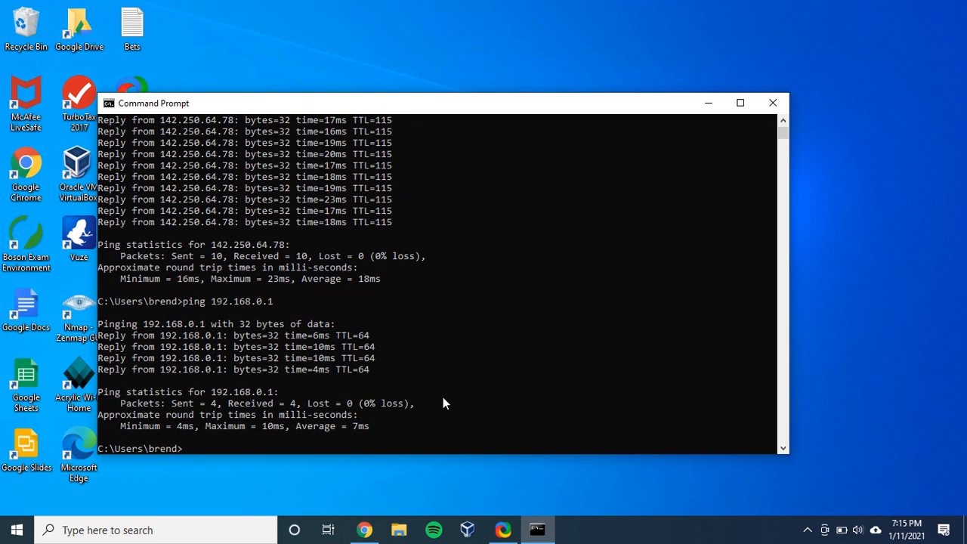
mouse_move(362, 437)
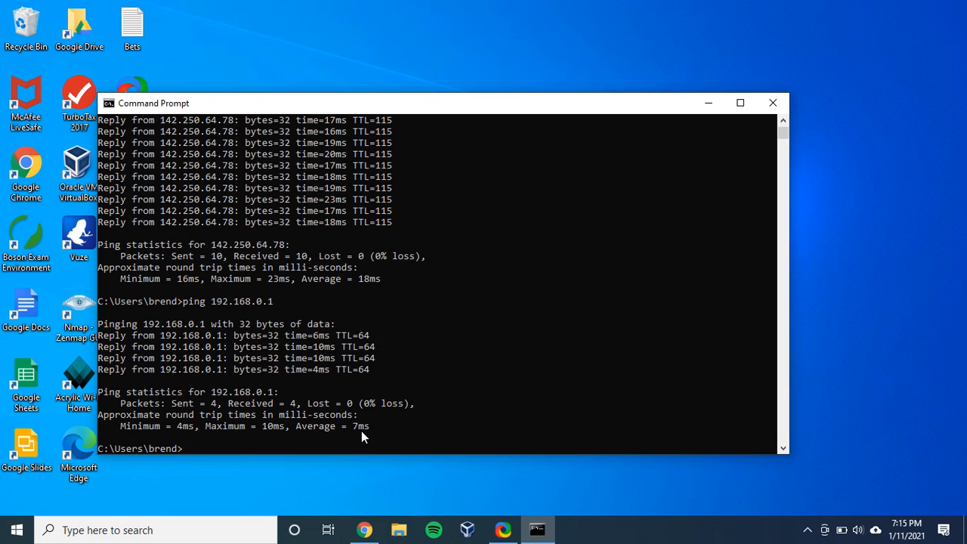